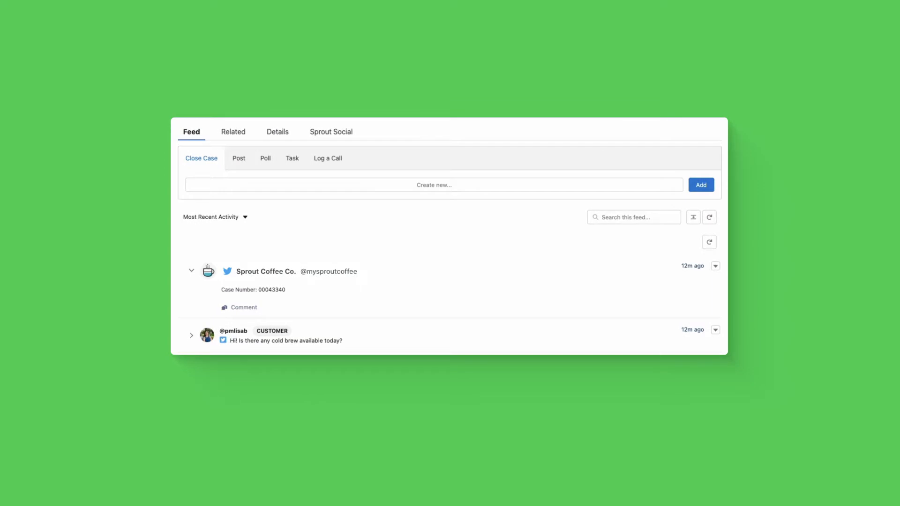
pyautogui.moveTo(336, 137)
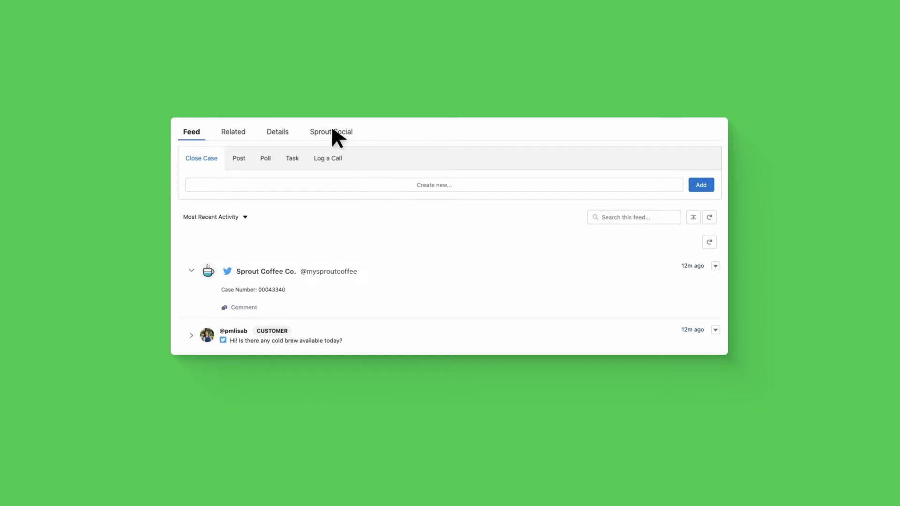
# Send a private reply to the customer's cold brew question from the case's Sprout Social conversation.
pyautogui.click(331, 131)
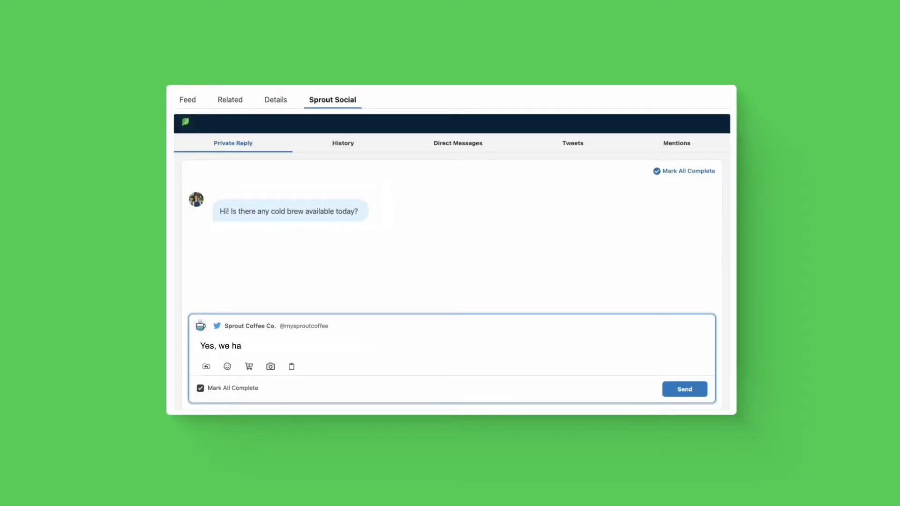
pyautogui.click(685, 389)
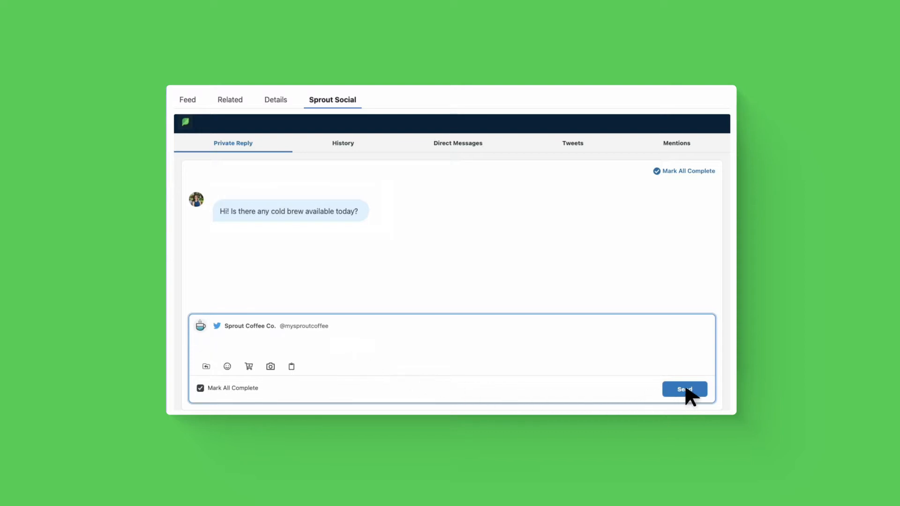
pyautogui.click(685, 389)
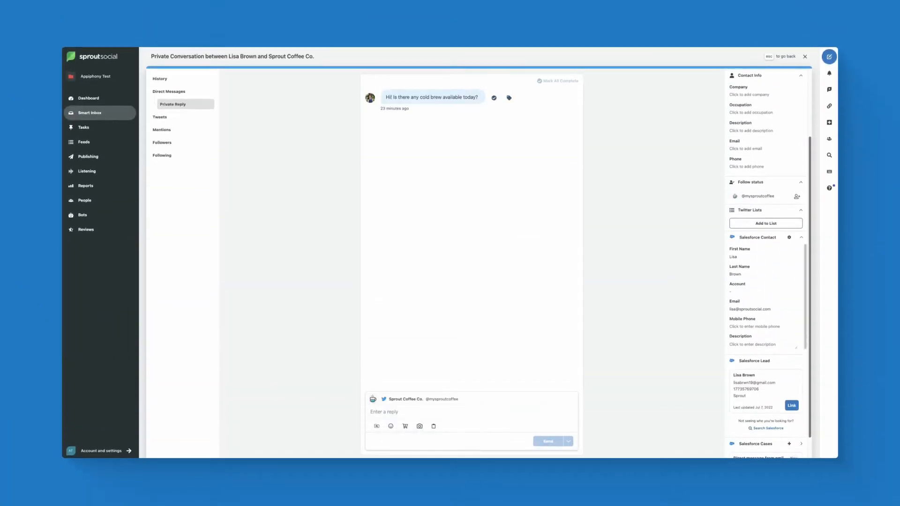
# Link the customer's Twitter profile to the matching Salesforce contact and confirm.
pyautogui.click(791, 406)
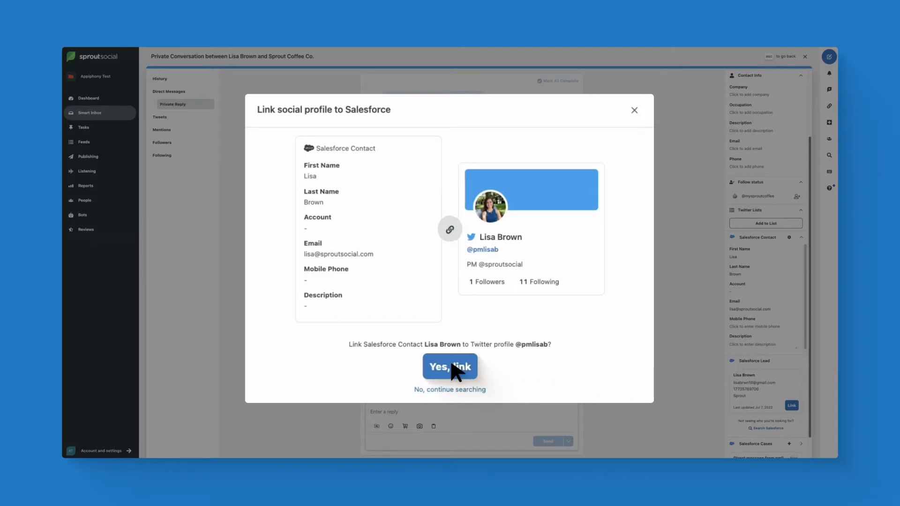
pyautogui.click(449, 366)
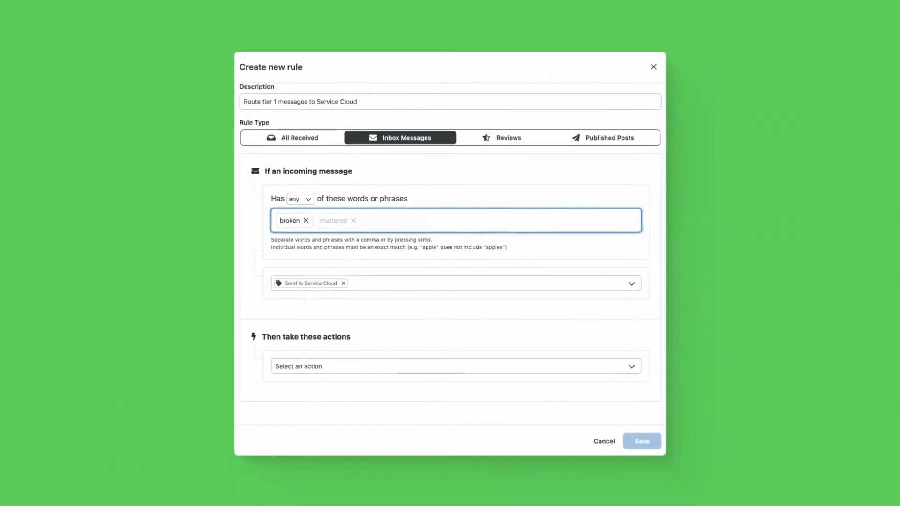
# Choose the action for the rule matching 'broken', 'shattered' or 'missing pieces' messages.
pyautogui.click(455, 366)
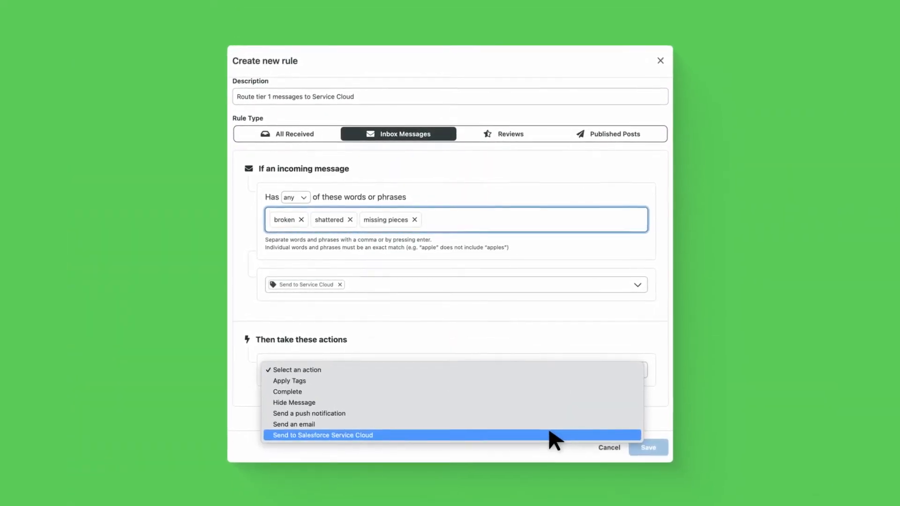